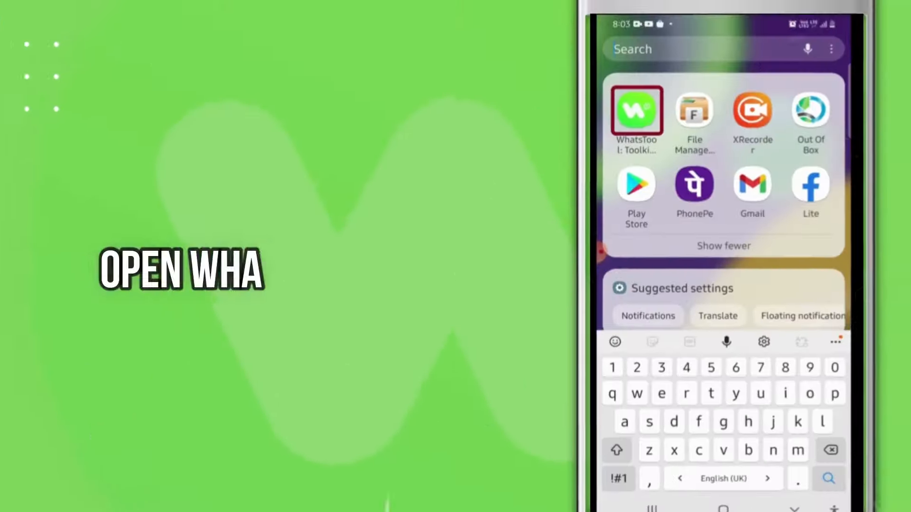
Step: Launch WhatsTool and view Bulk Message totals: 781 contacts, 30 messages, 8 campaigns
left_click(635, 110)
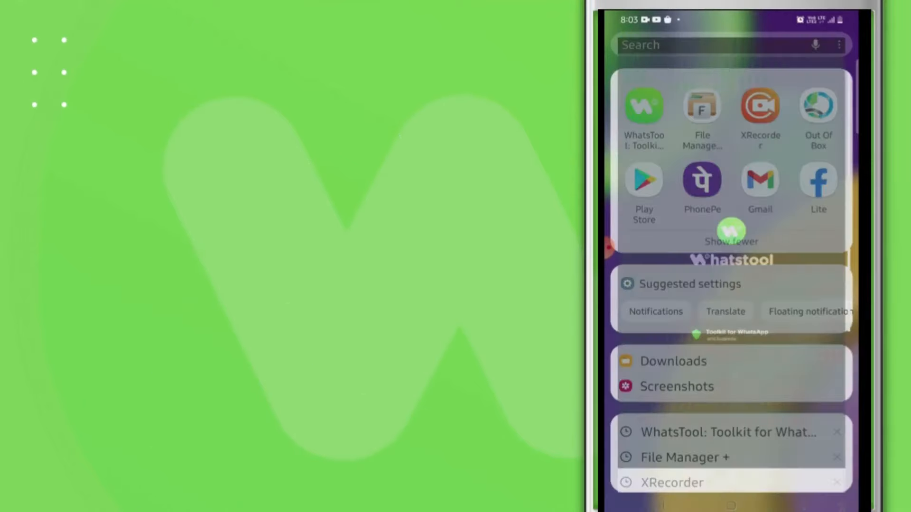
left_click(831, 476)
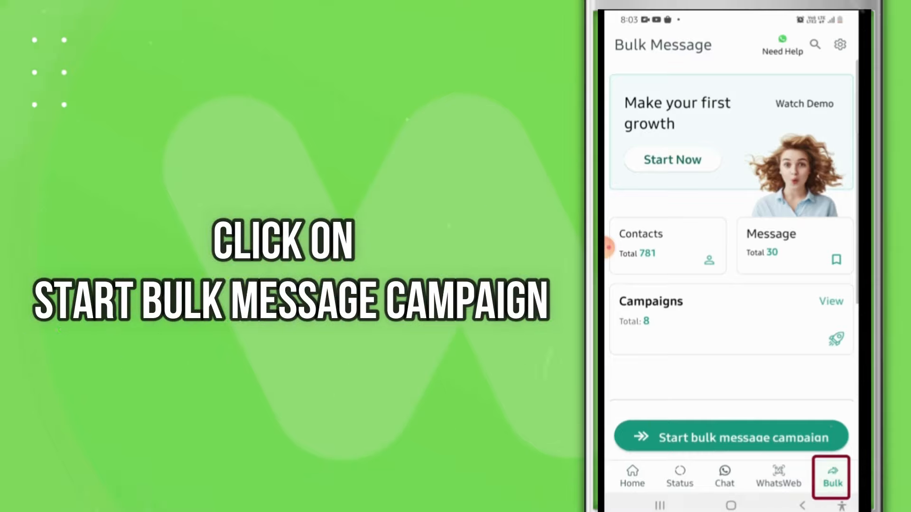
left_click(731, 437)
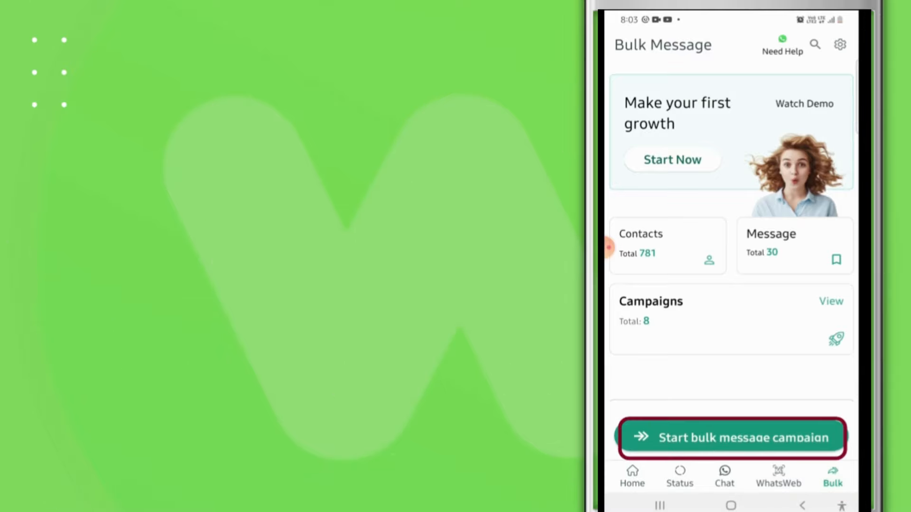
Step: Start bulk Campaign 9 and bring up its contact-source choices, currently 0 selected
left_click(730, 437)
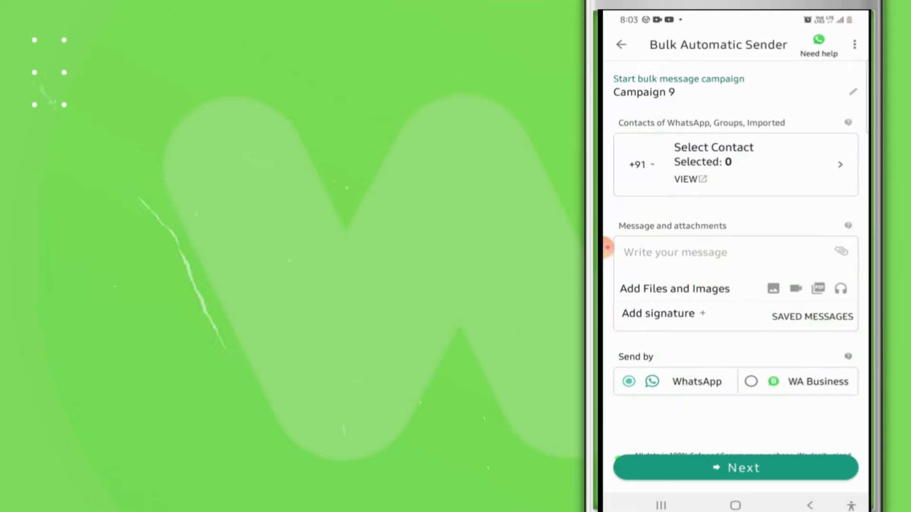
left_click(735, 164)
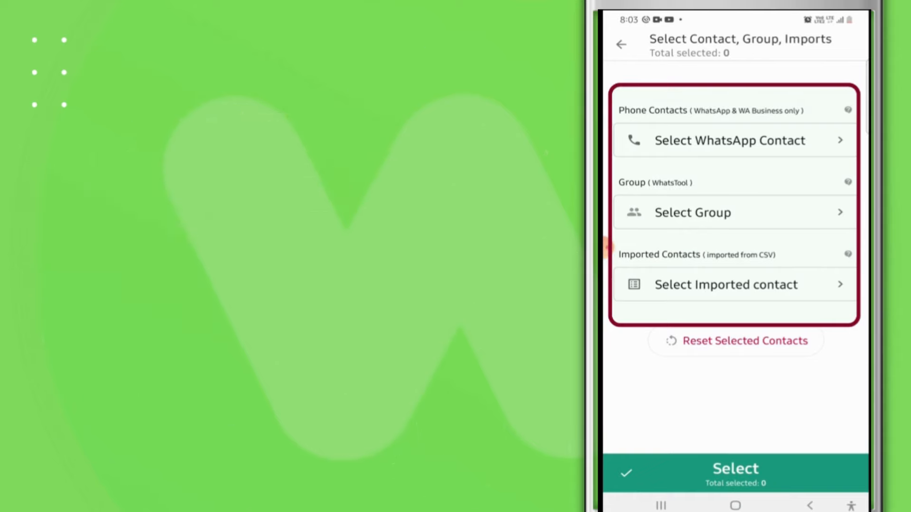
Step: Choose seven WhatsApp phone contacts as recipients and open the empty message composer
left_click(734, 140)
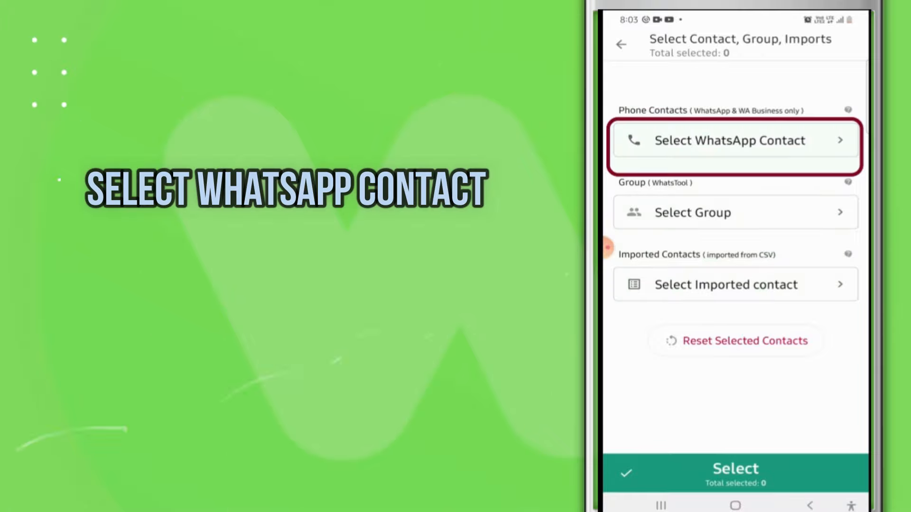
left_click(734, 141)
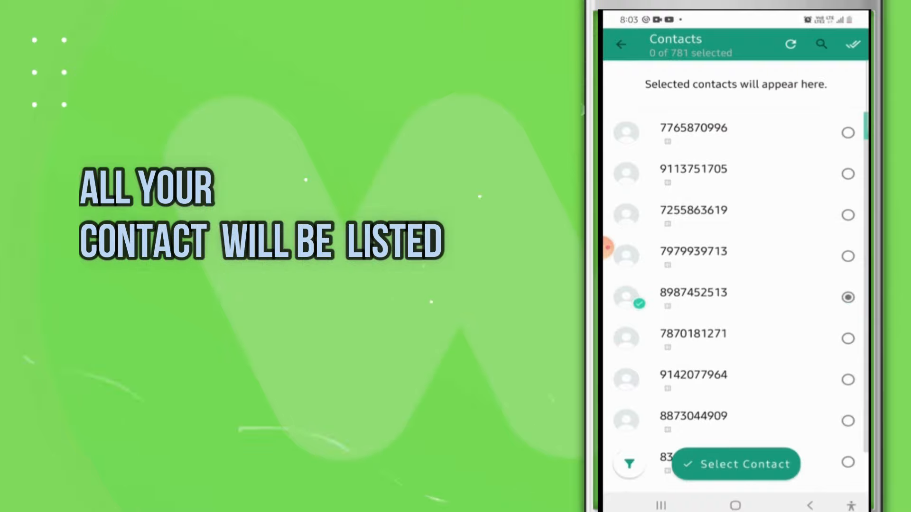
scroll("down", 3)
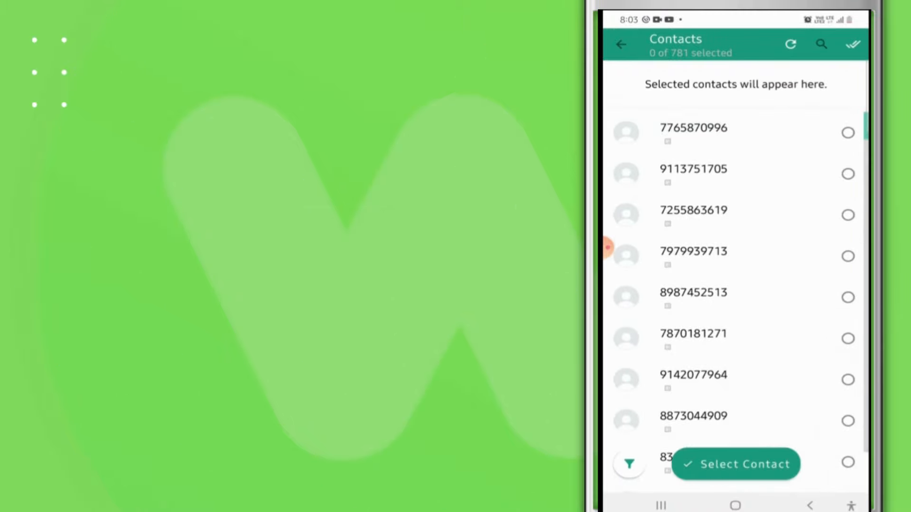
left_click(851, 44)
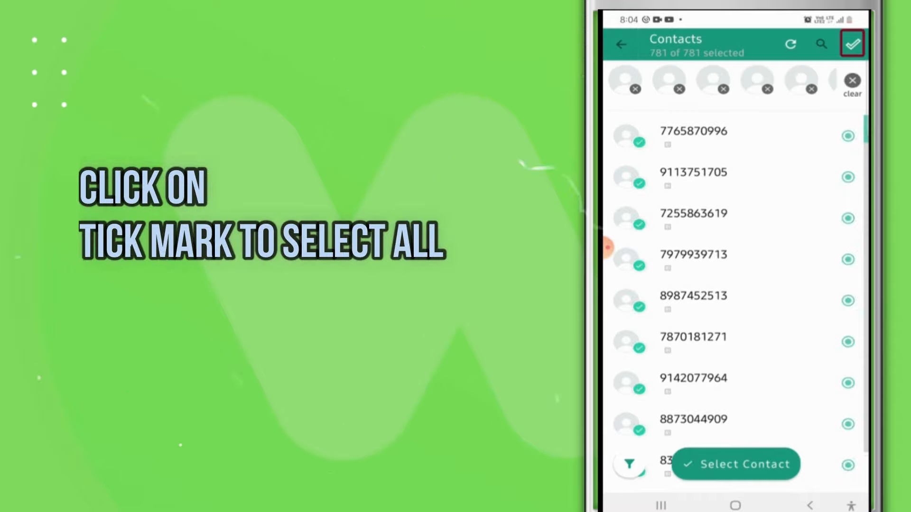
left_click(852, 44)
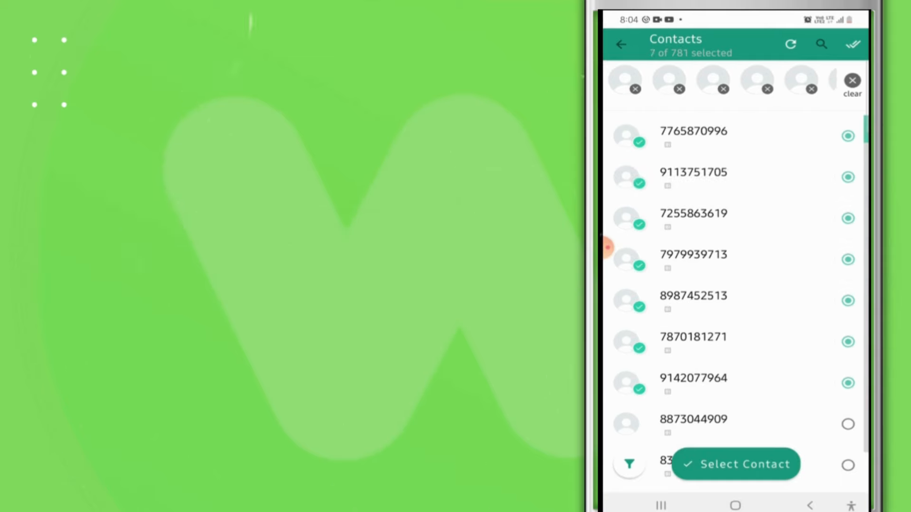
left_click(735, 464)
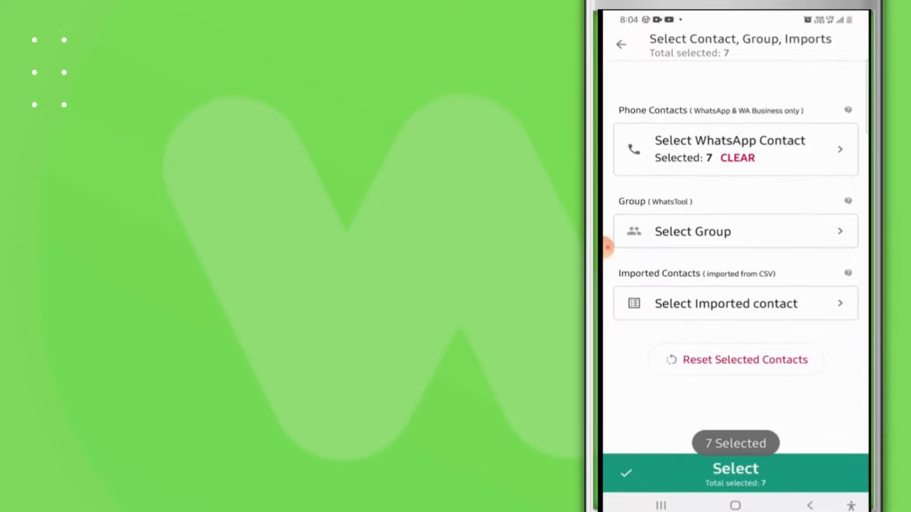
left_click(734, 468)
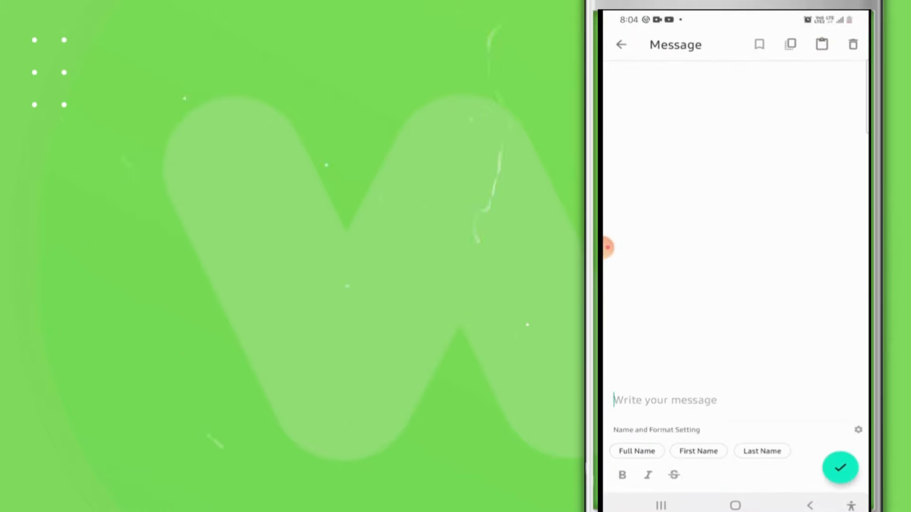
Step: Write the 'Hii' greeting with bold, italic, strikethrough marks and full, first, last name placeholders
type("Hii *__*")
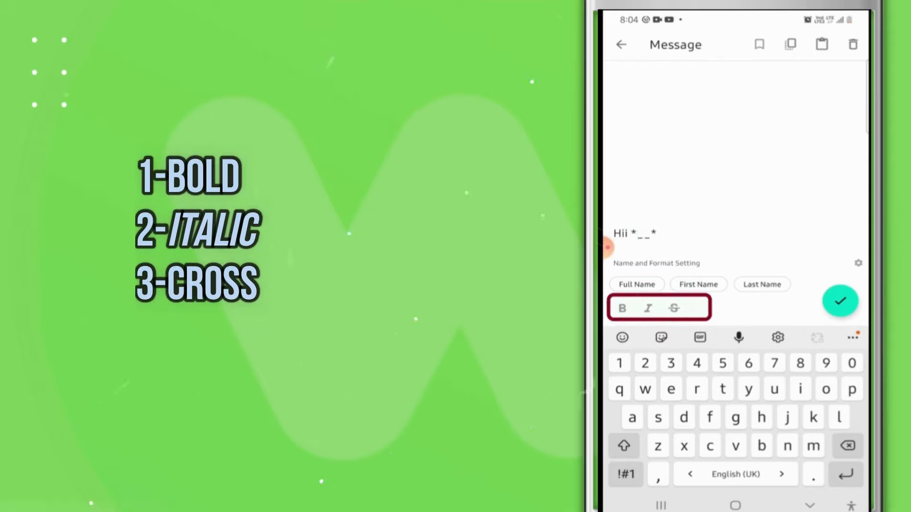
type("~~")
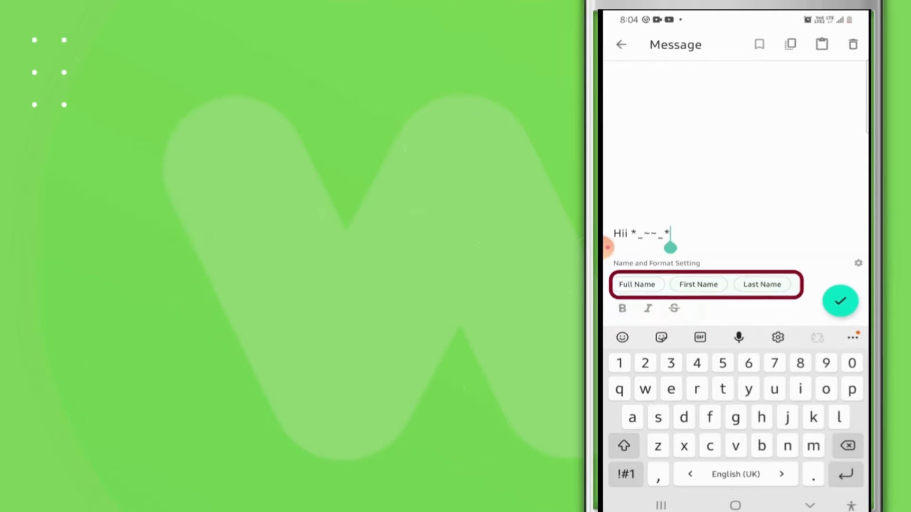
left_click(637, 285)
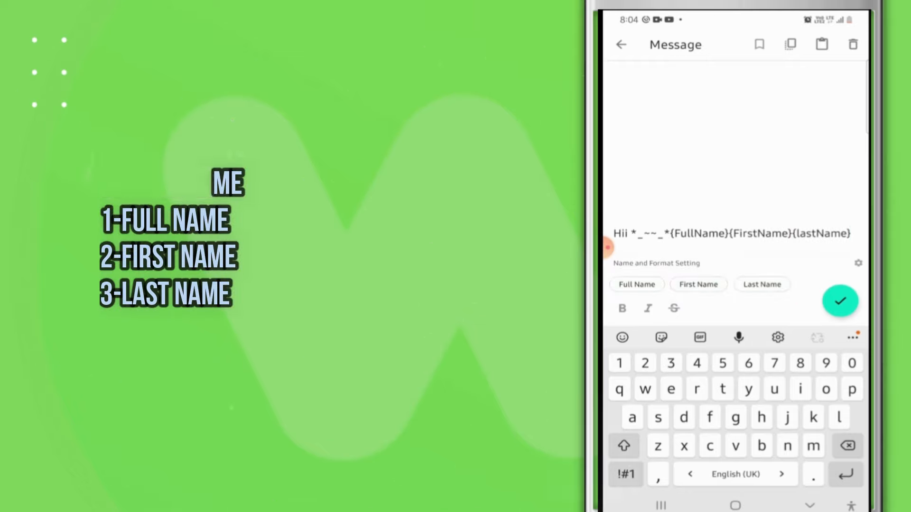
Step: Save the message, pick regular WhatsApp as sender, and reach the 0/7 sending screen
left_click(840, 301)
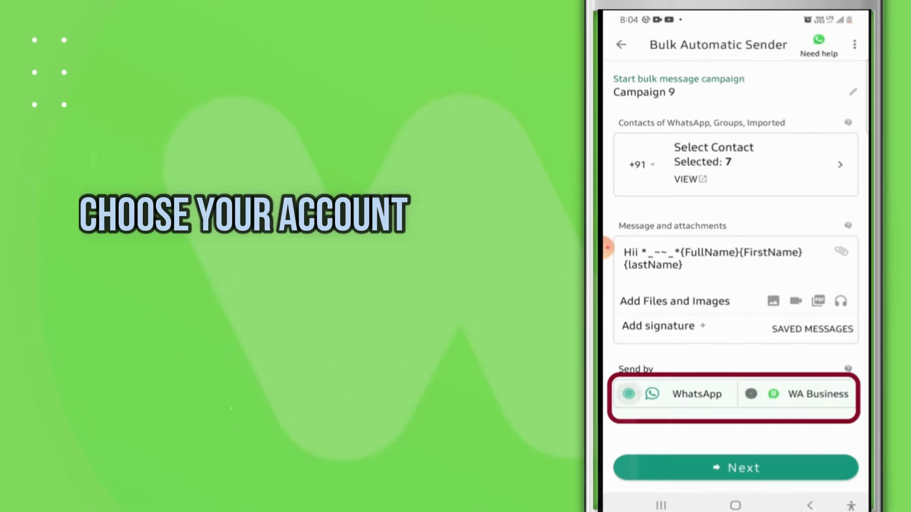
left_click(628, 393)
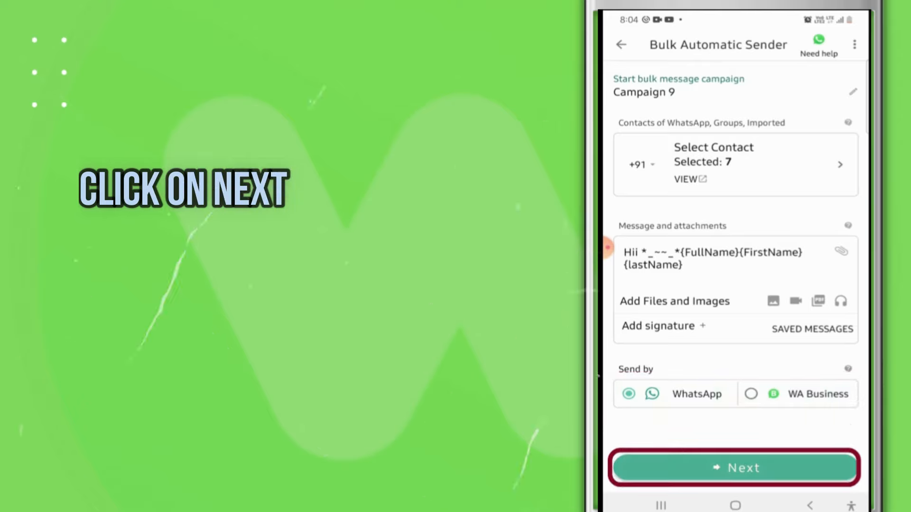
left_click(735, 468)
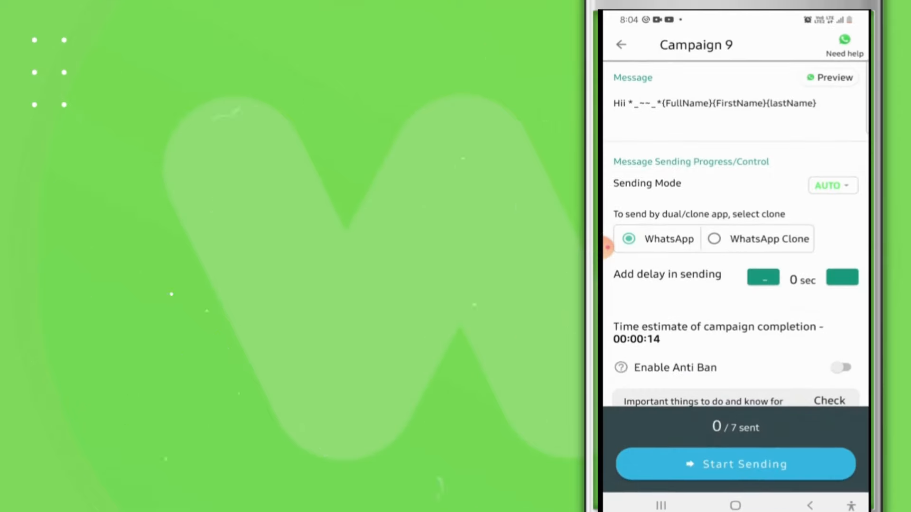
Step: Keep AUTO sending mode, set a 1-second delay, enable Anti Ban, and start sending
left_click(832, 186)
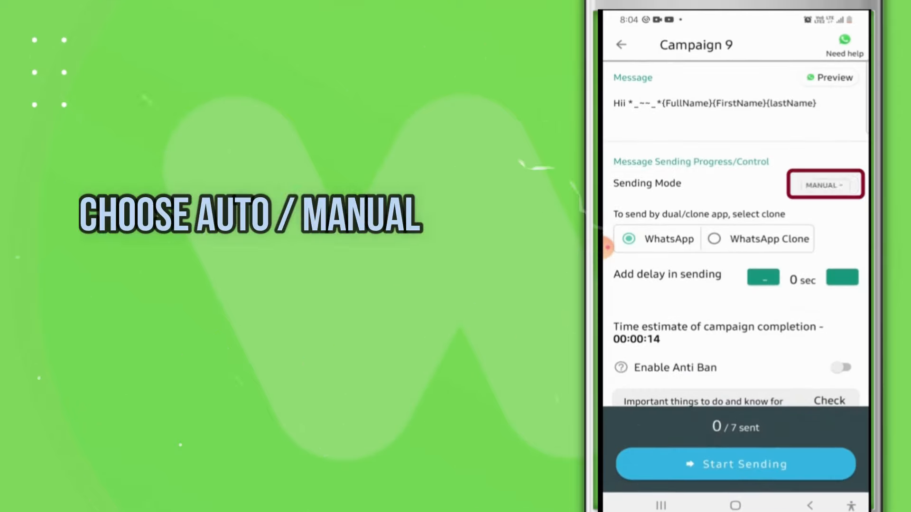
left_click(824, 185)
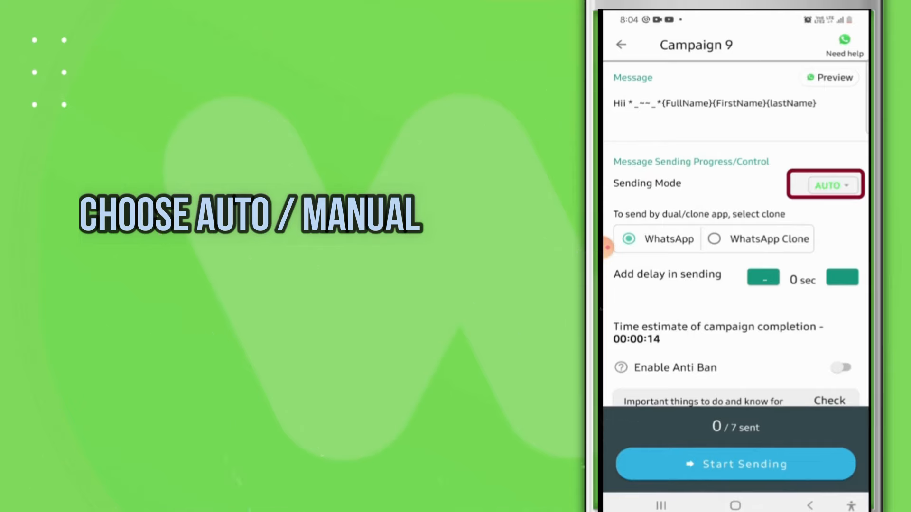
left_click(841, 279)
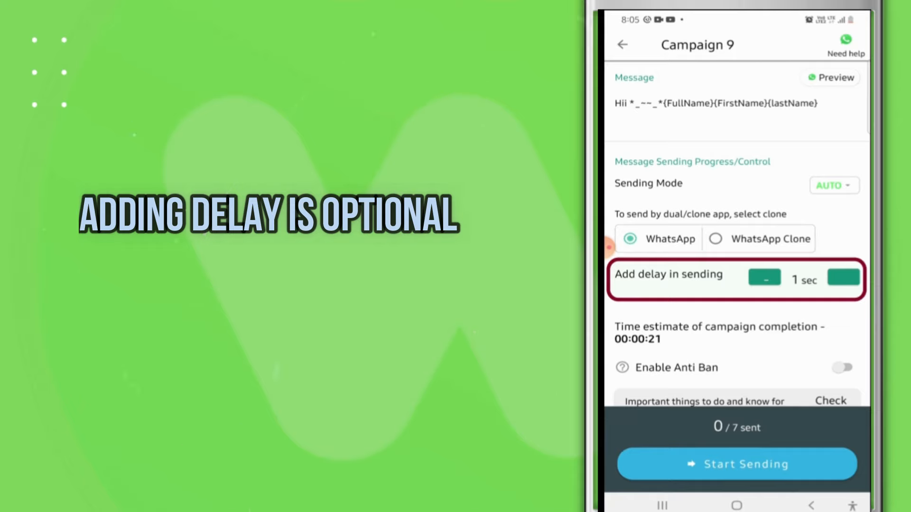
scroll("down", 3)
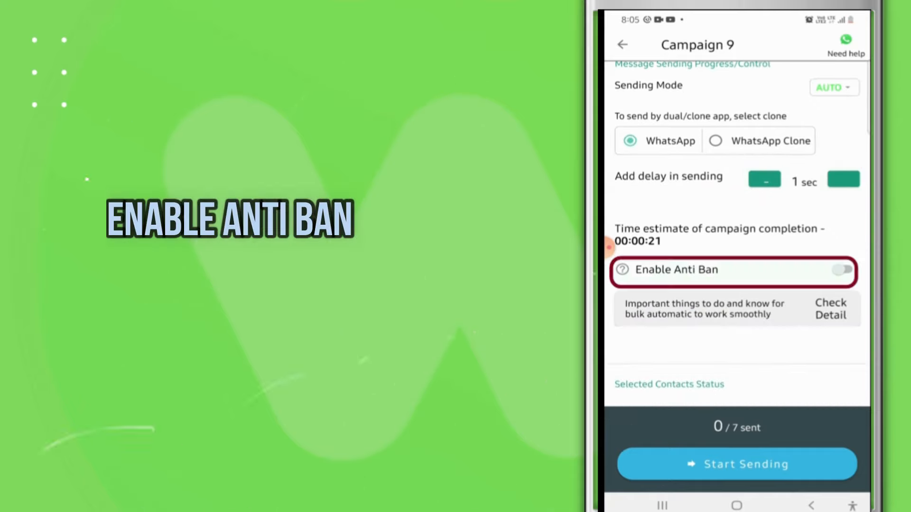
left_click(841, 269)
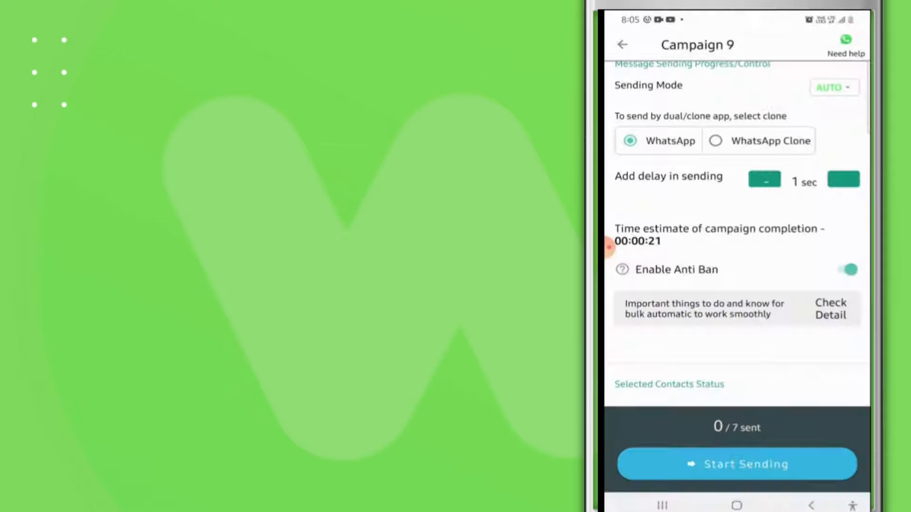
scroll("down", 3)
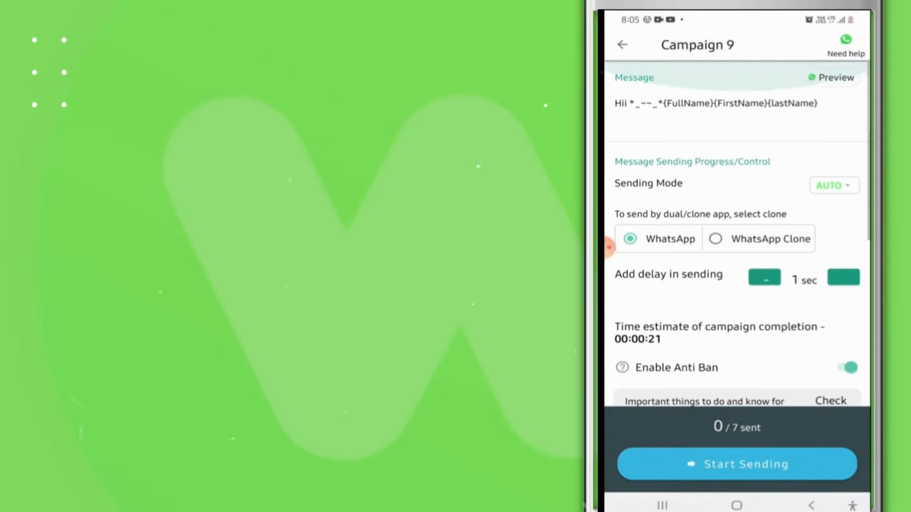
left_click(735, 464)
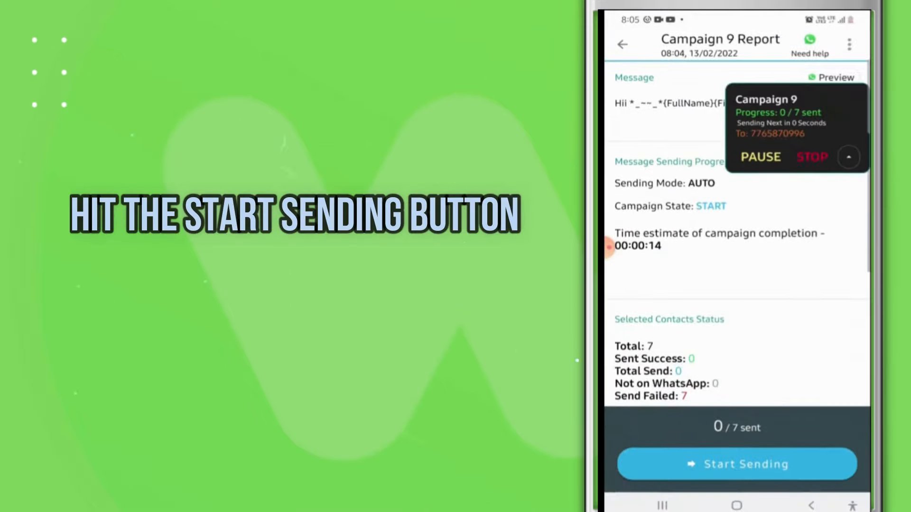
Step: Pause and resume Campaign 9 over WhatsApp, then stop it after six chats are sent
left_click(737, 463)
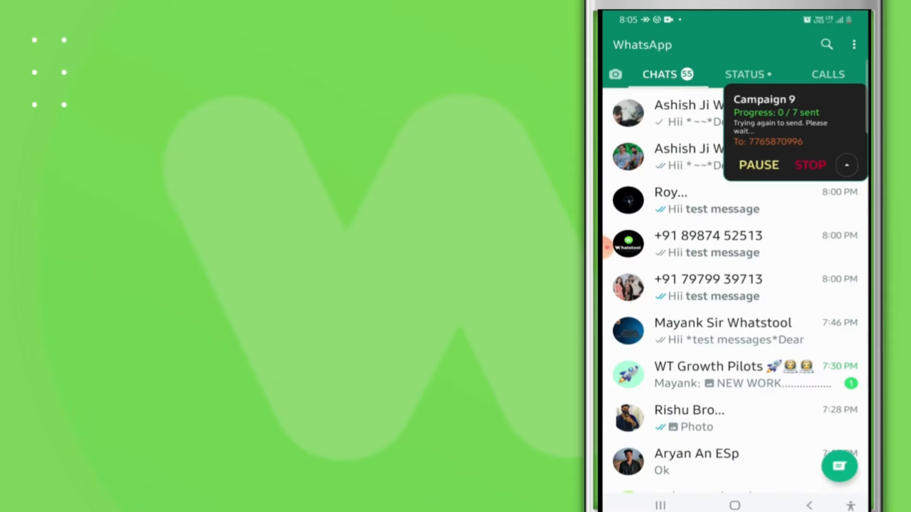
left_click(670, 200)
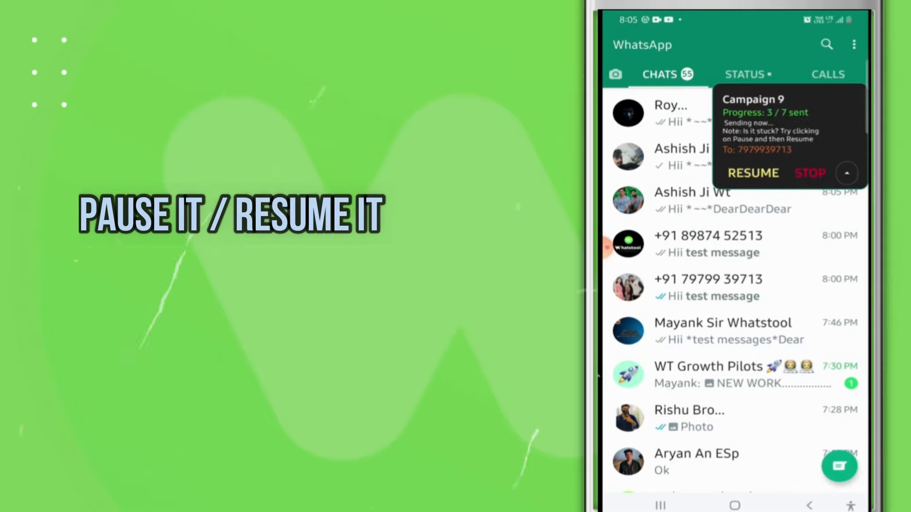
left_click(752, 173)
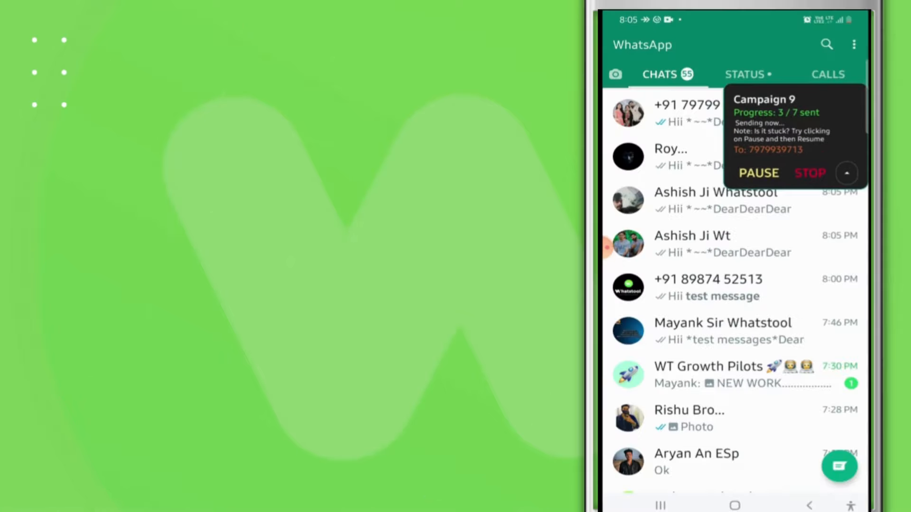
left_click(708, 288)
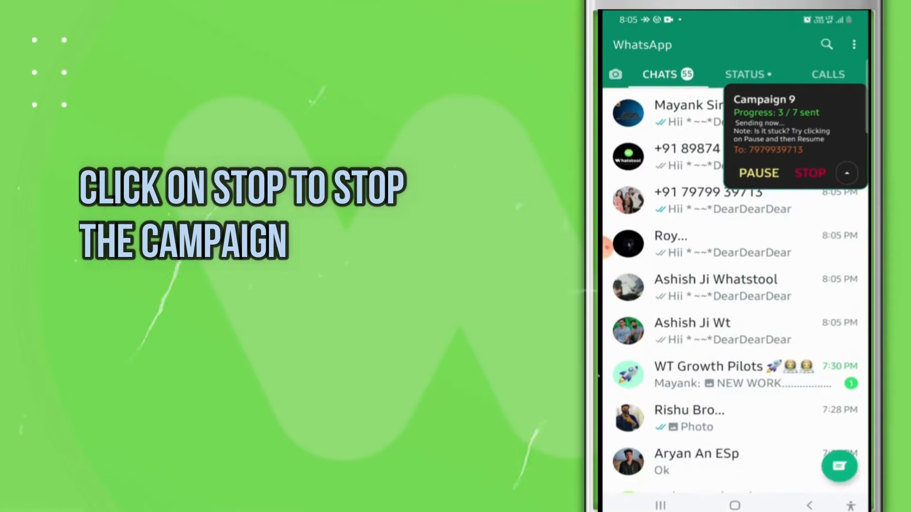
left_click(810, 174)
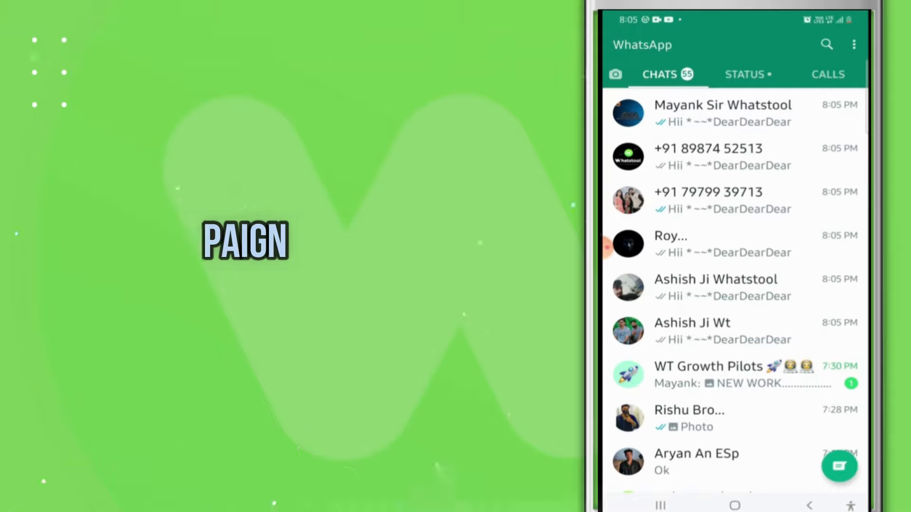